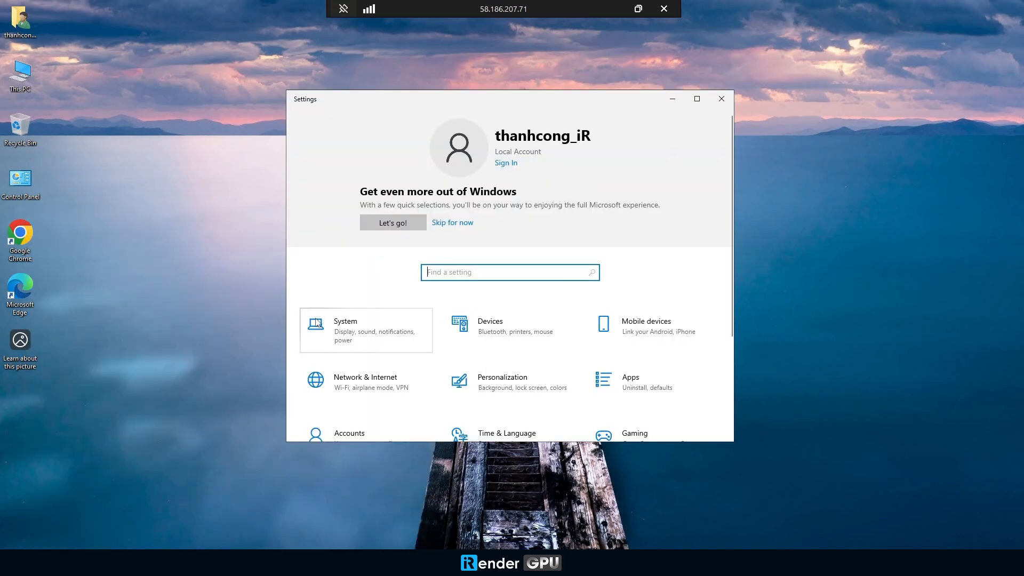
# Step: Close the Settings window so only the remote desktop remains
pyautogui.click(345, 331)
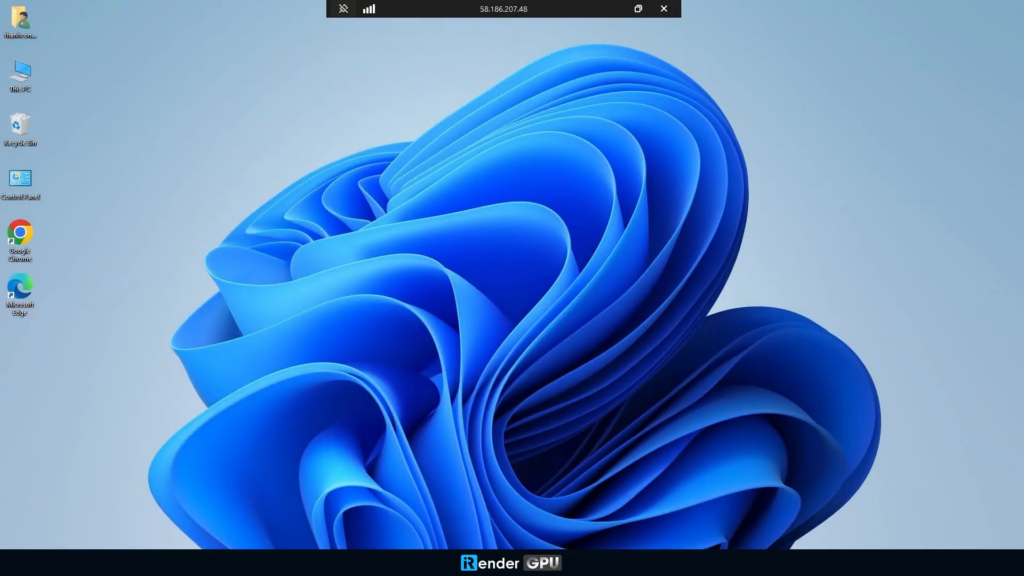
pyautogui.moveTo(495, 243)
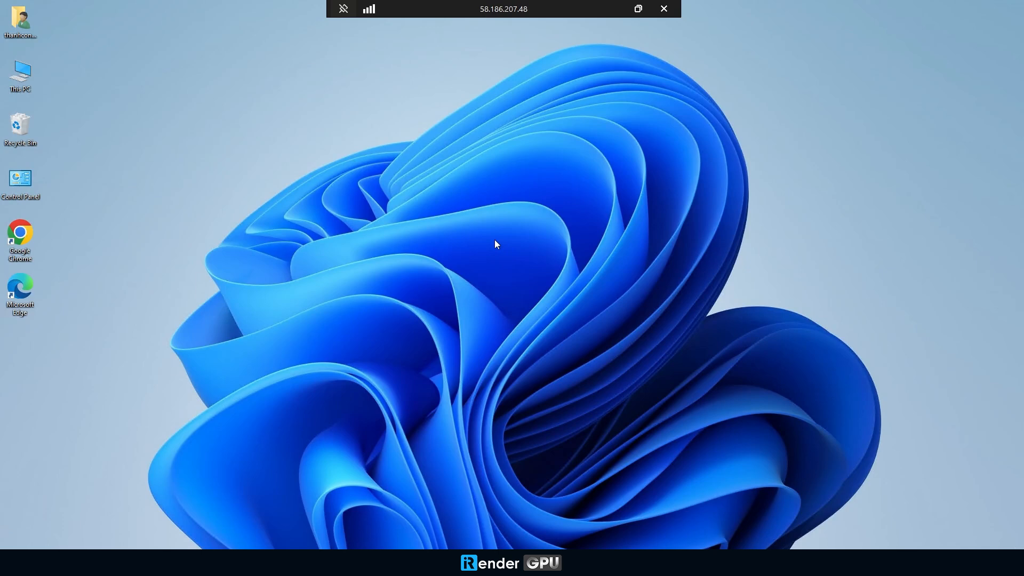
# Step: From the desktop, reach Graphics settings and switch Hardware-accelerated GPU scheduling On
pyautogui.rightClick(494, 245)
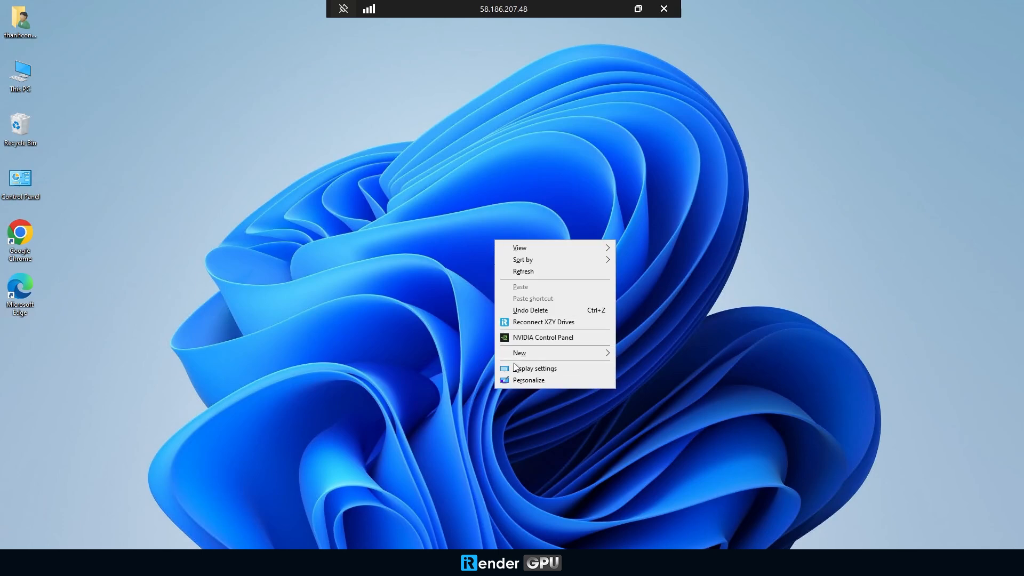
pyautogui.click(533, 368)
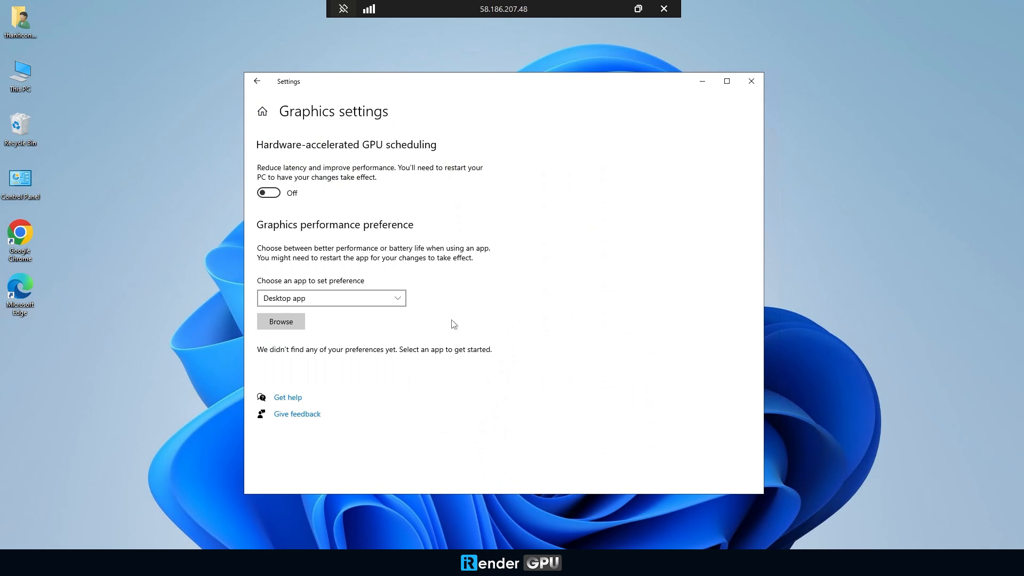
pyautogui.click(268, 192)
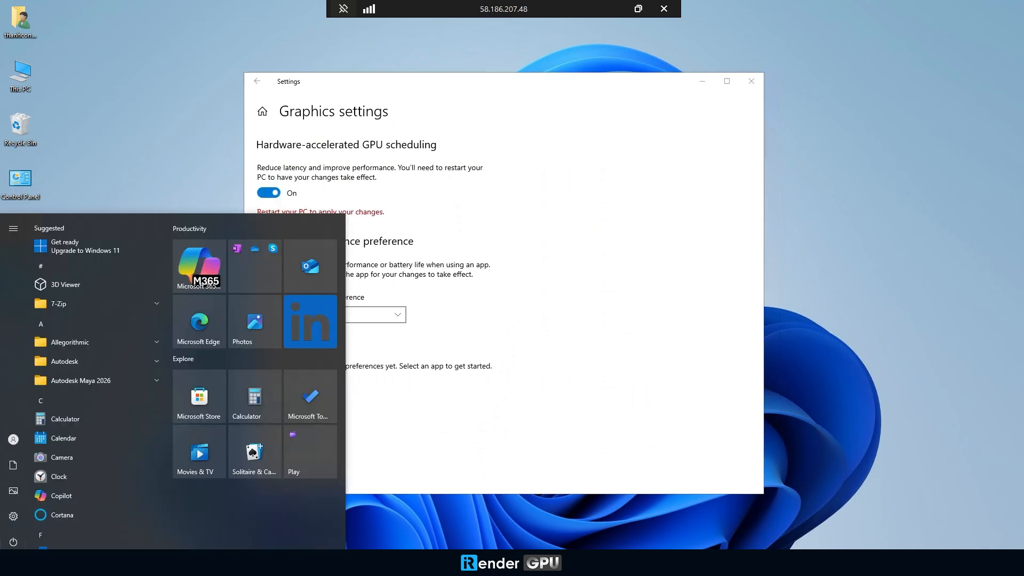
pyautogui.click(12, 542)
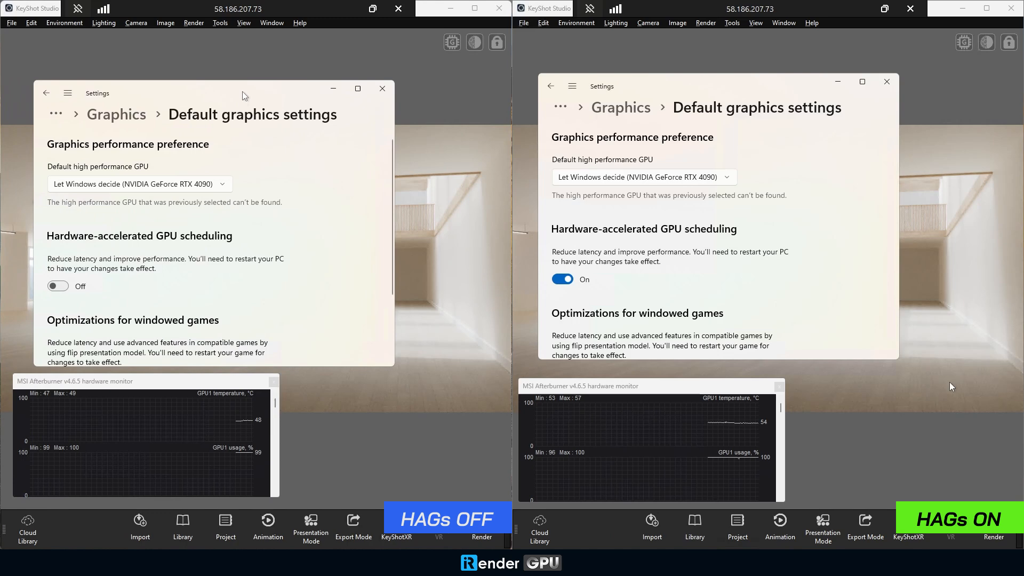
# Step: Close Graphics settings and start the piano hall GPU render at 1500 samples
pyautogui.click(481, 537)
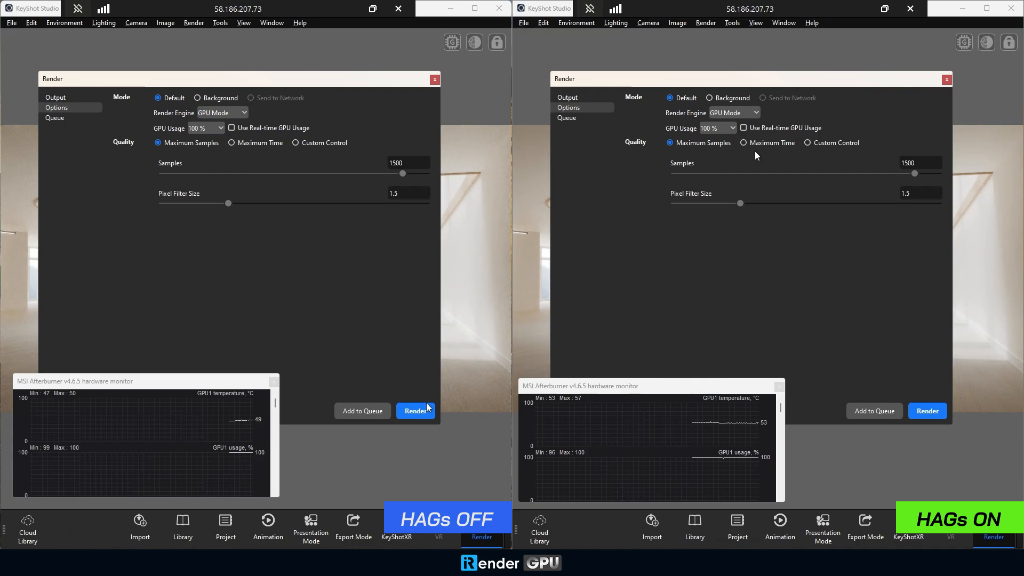
pyautogui.click(416, 411)
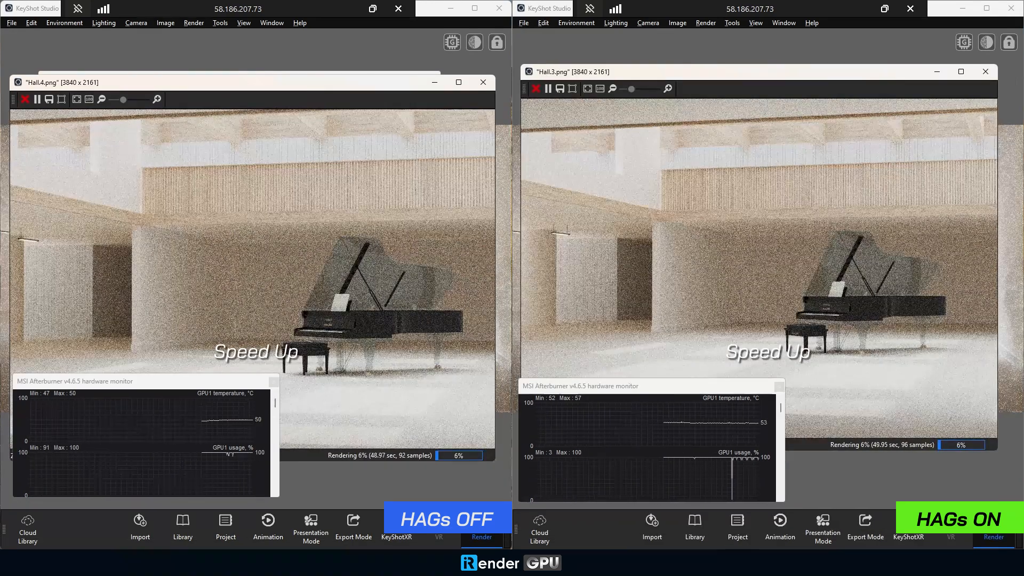